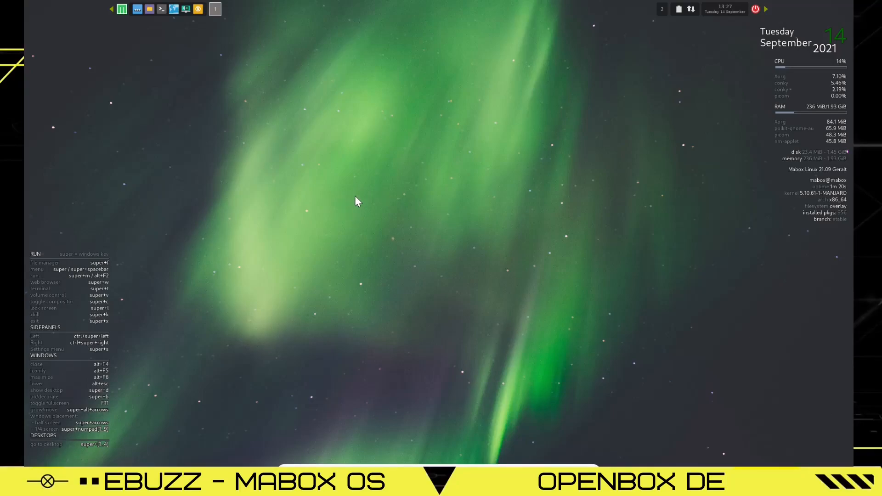
pyautogui.moveTo(377, 127)
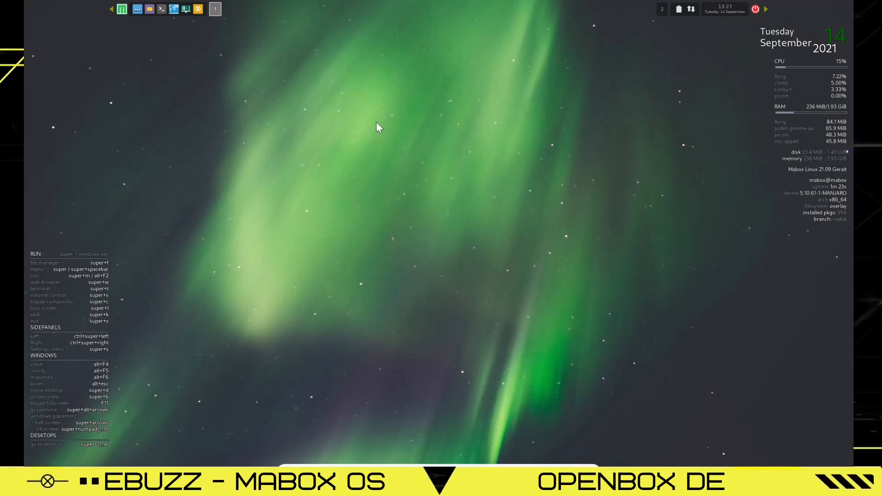
pyautogui.moveTo(790, 63)
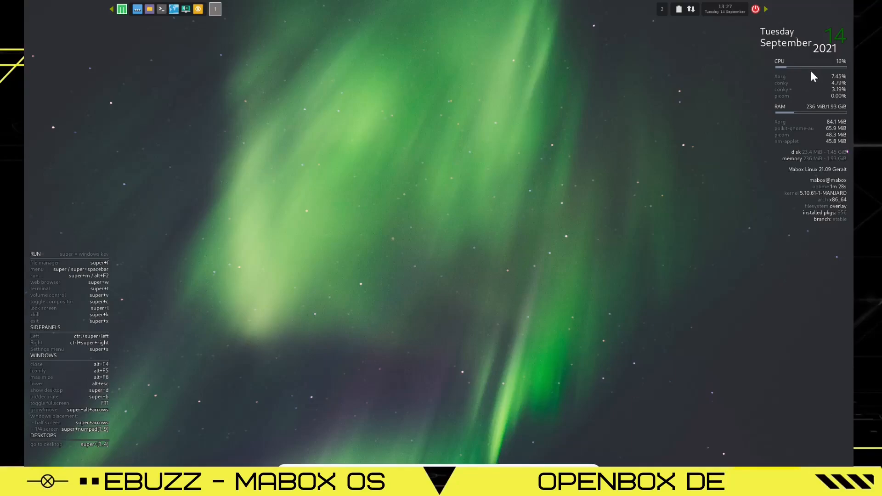
pyautogui.moveTo(747, 116)
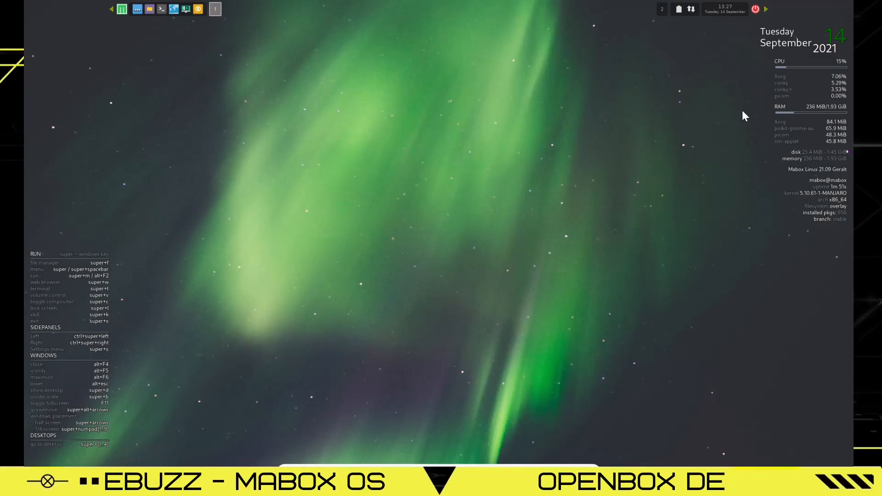
pyautogui.moveTo(755, 9)
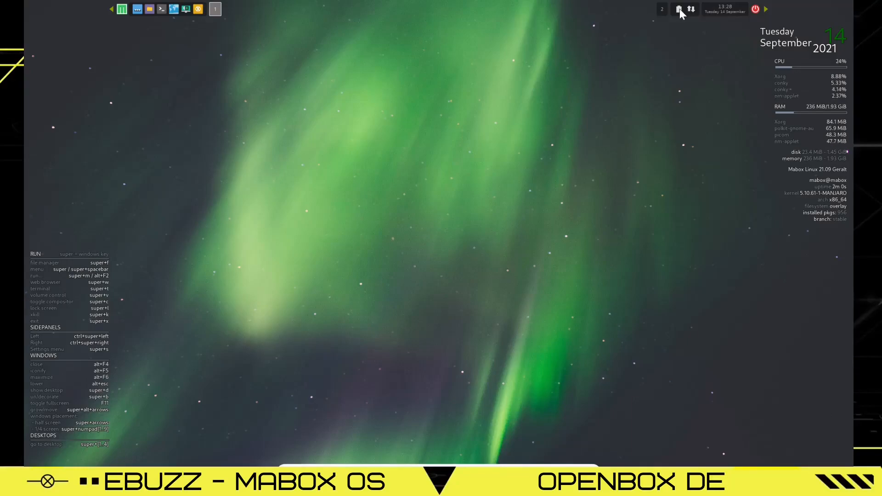
# Switch to workspace 2 and launch Firefox from the menu's Internet category
pyautogui.click(662, 9)
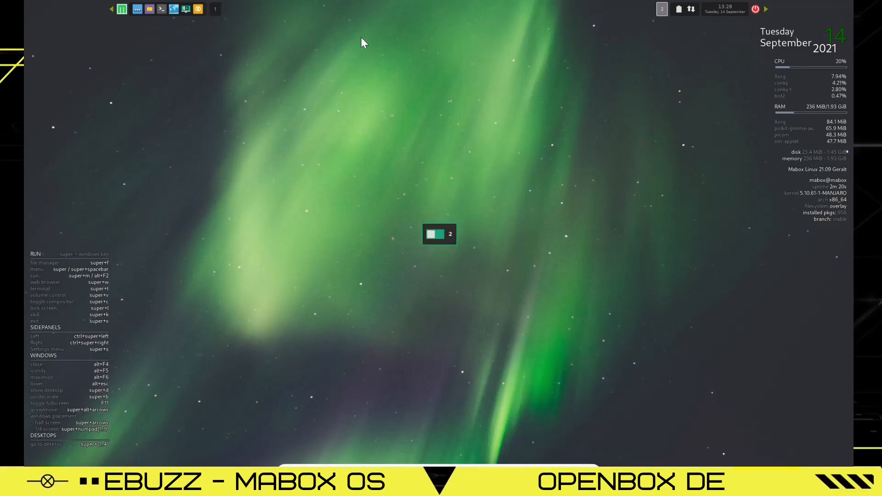
pyautogui.click(161, 9)
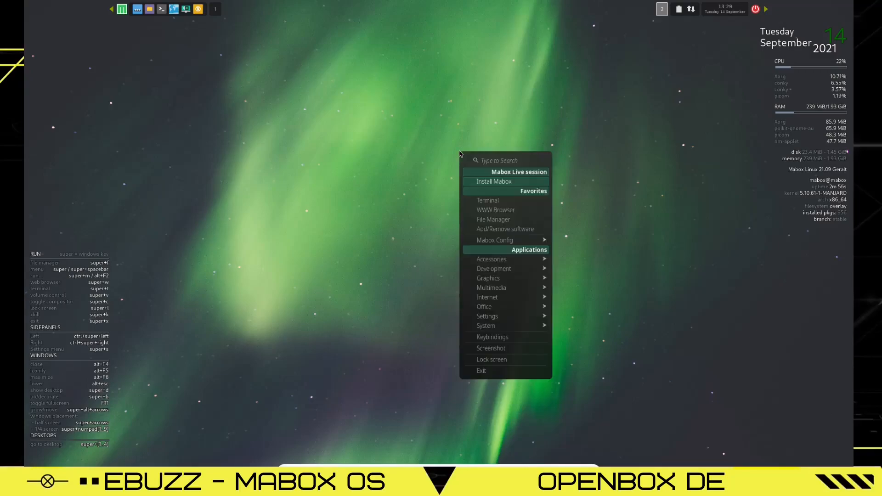
pyautogui.moveTo(491, 287)
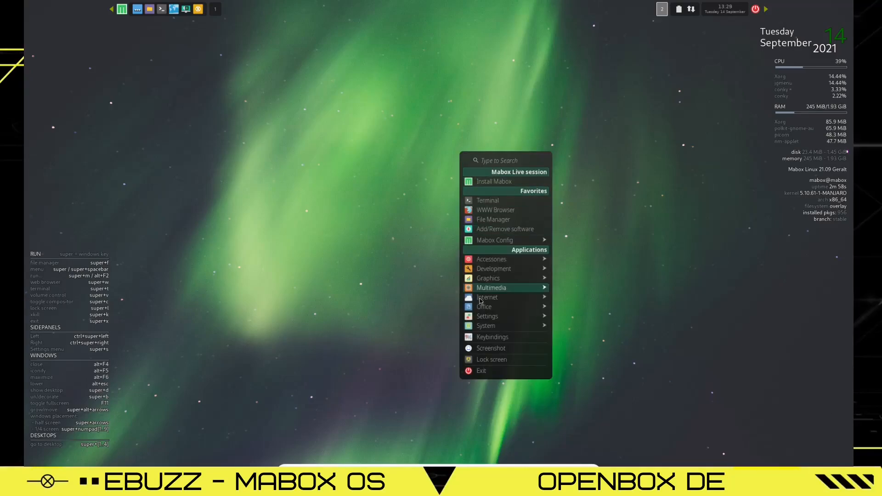
pyautogui.moveTo(505, 315)
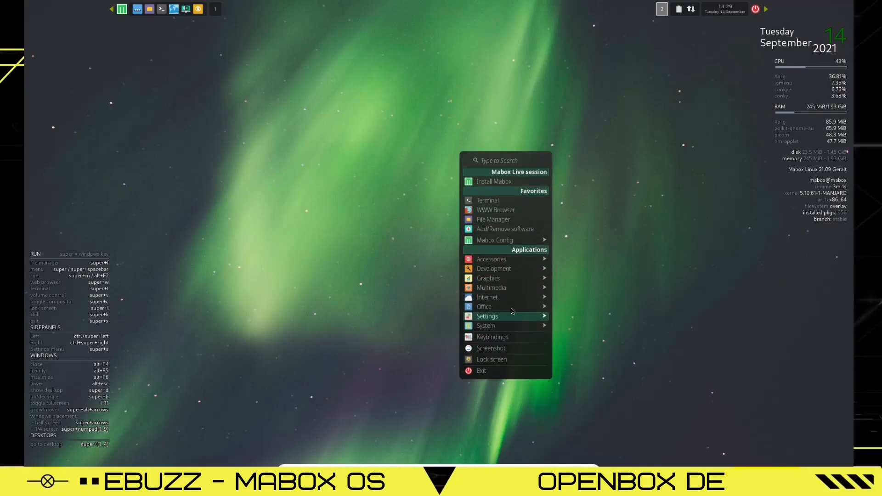
pyautogui.moveTo(487, 297)
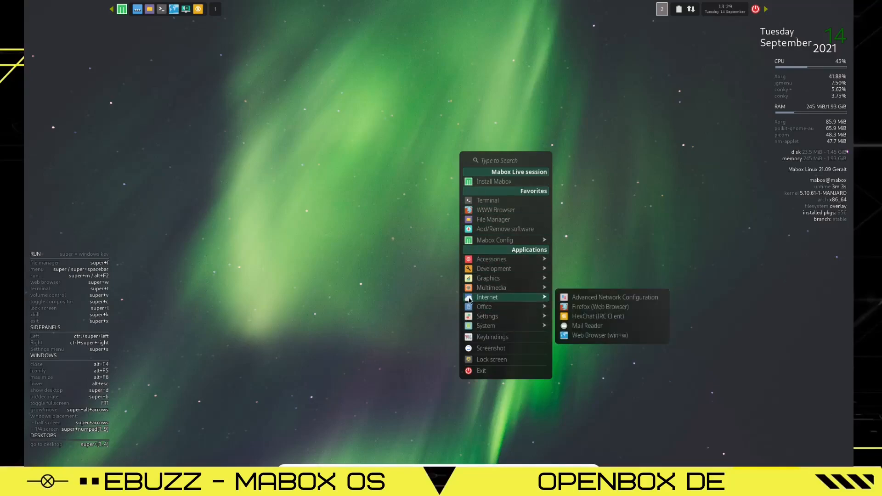
pyautogui.click(323, 86)
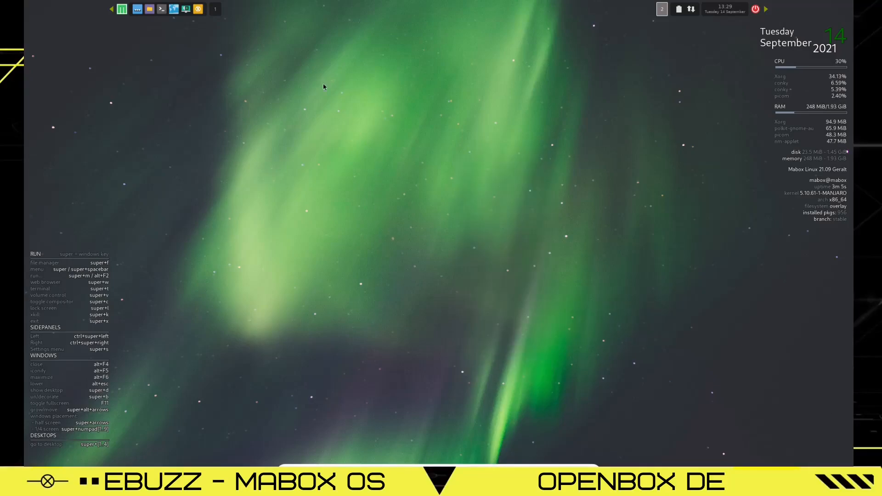
pyautogui.click(173, 9)
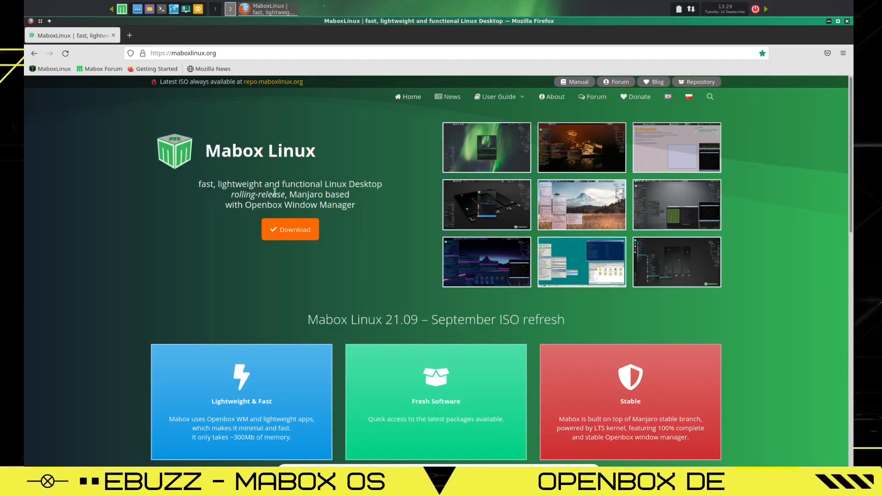
# Scroll the maboxlinux.org homepage through features, Latest news and footer, then back up
pyautogui.scroll(-3)
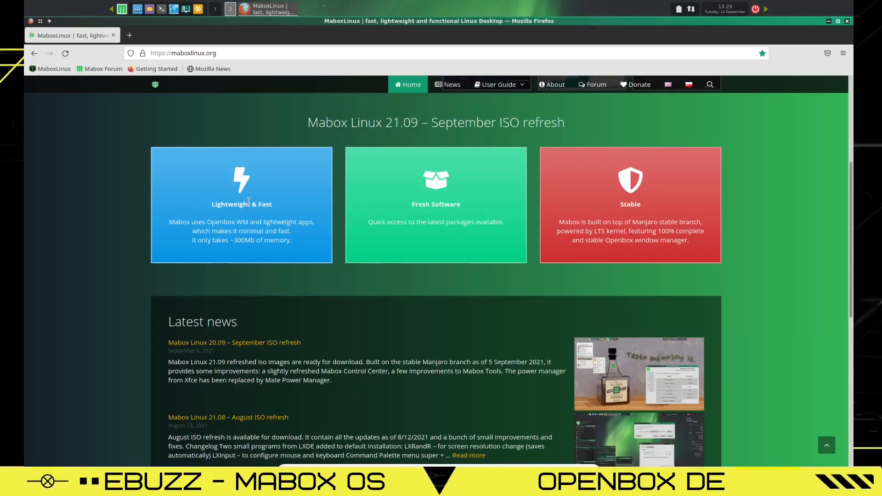
pyautogui.moveTo(394, 223)
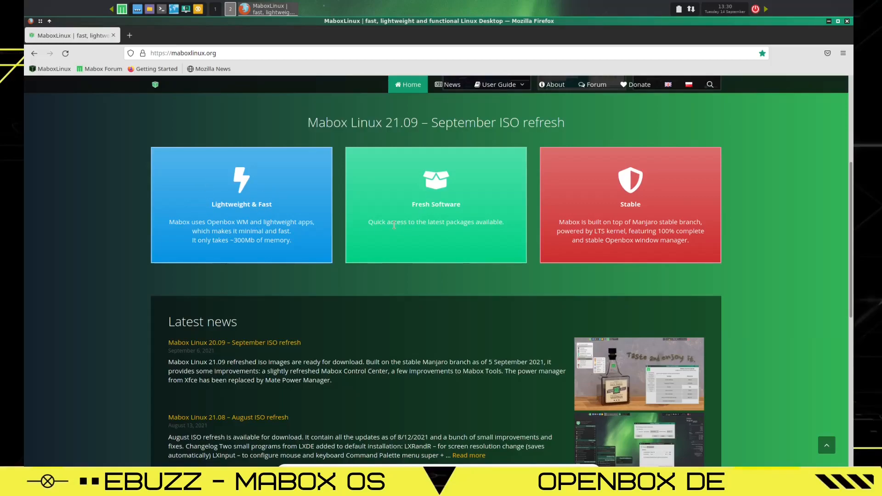
pyautogui.moveTo(654, 213)
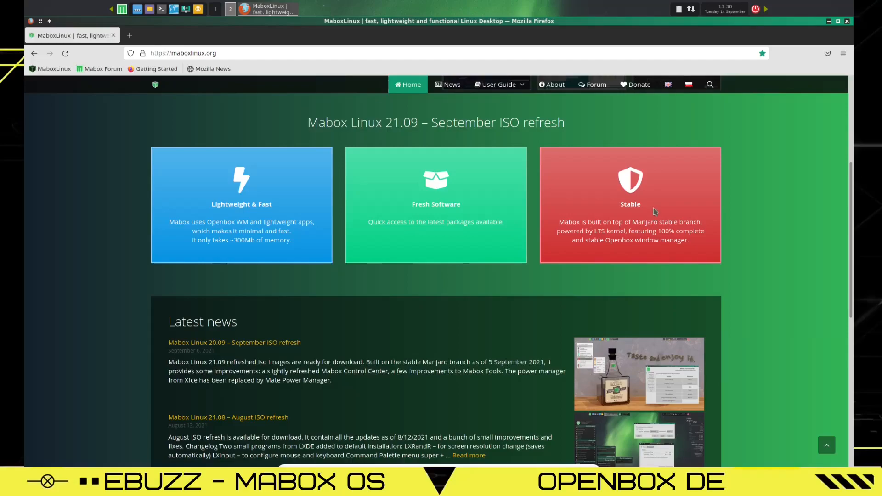
pyautogui.moveTo(625, 197)
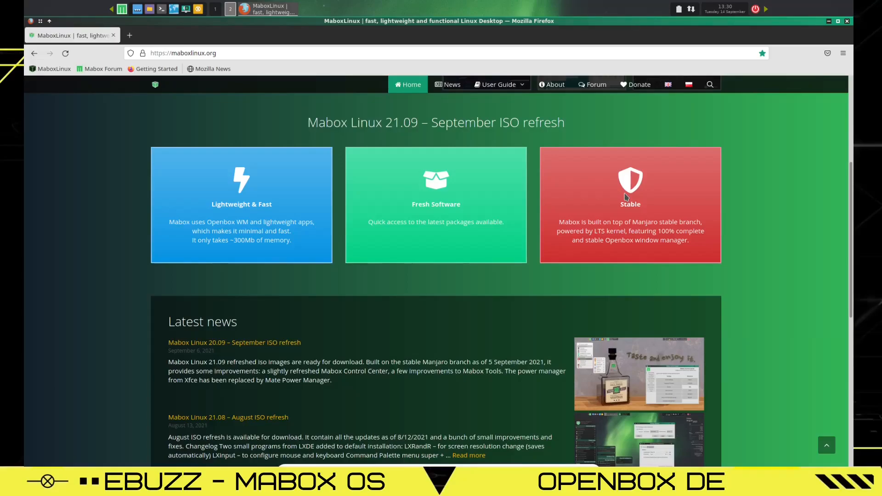
pyautogui.moveTo(590, 195)
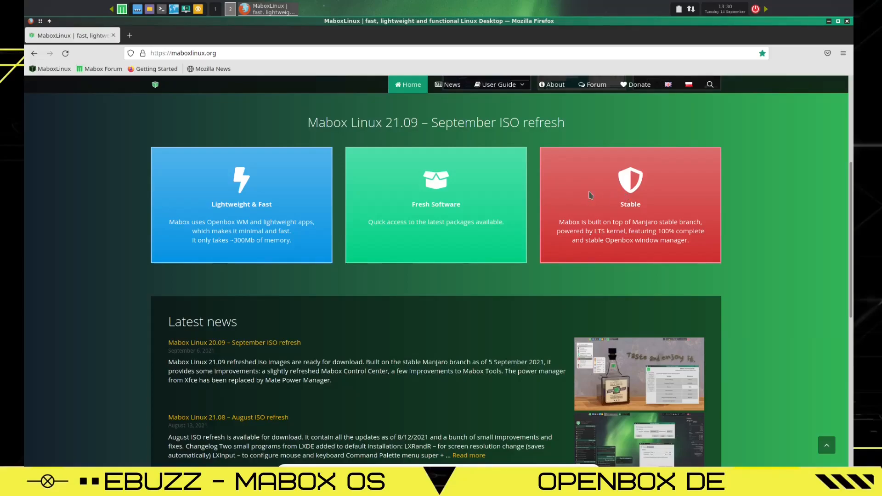
pyautogui.scroll(-3)
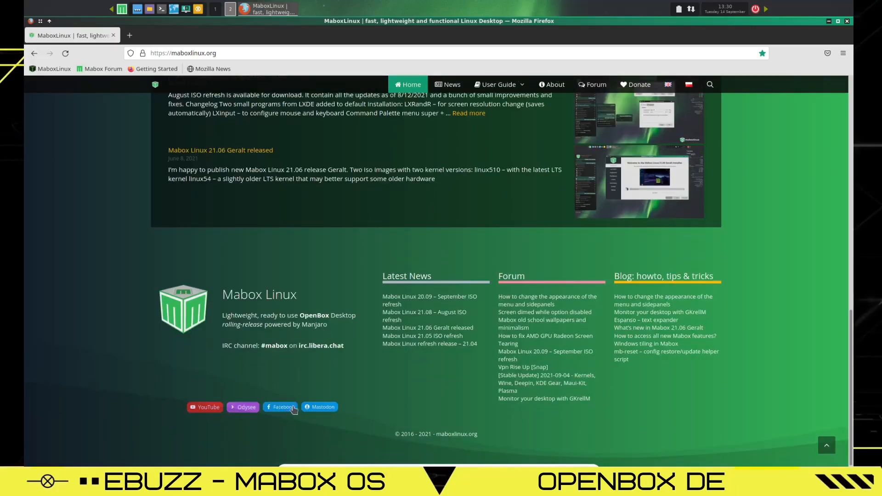
pyautogui.scroll(3)
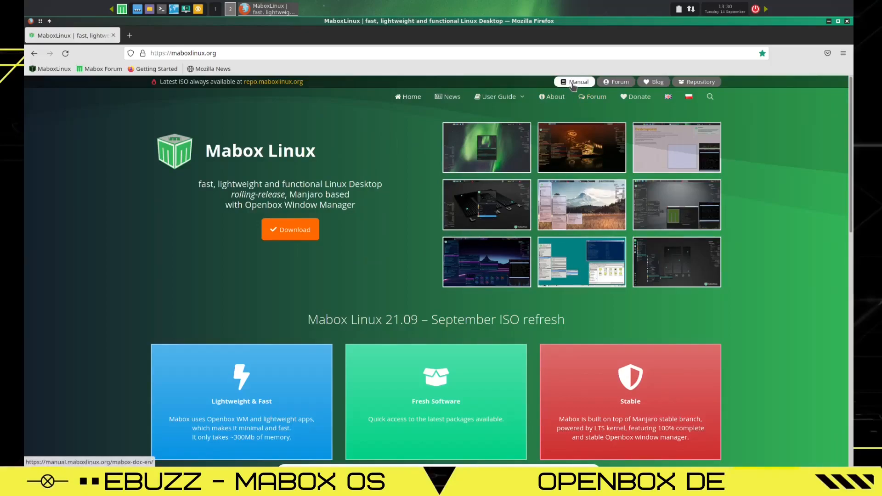
pyautogui.click(617, 82)
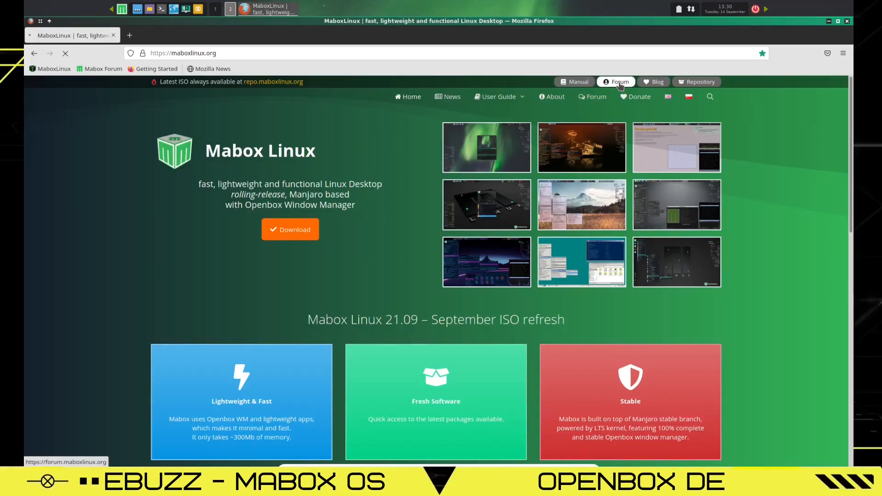
pyautogui.click(616, 81)
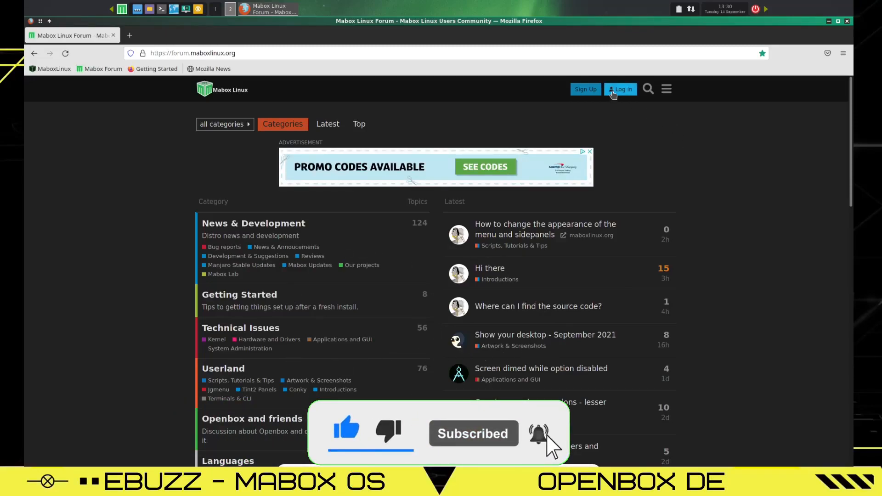
pyautogui.moveTo(647, 89)
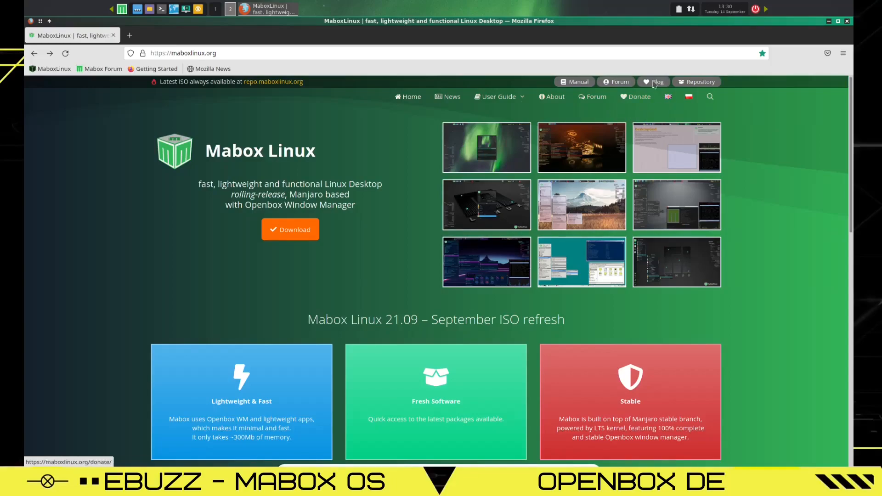
pyautogui.moveTo(613, 111)
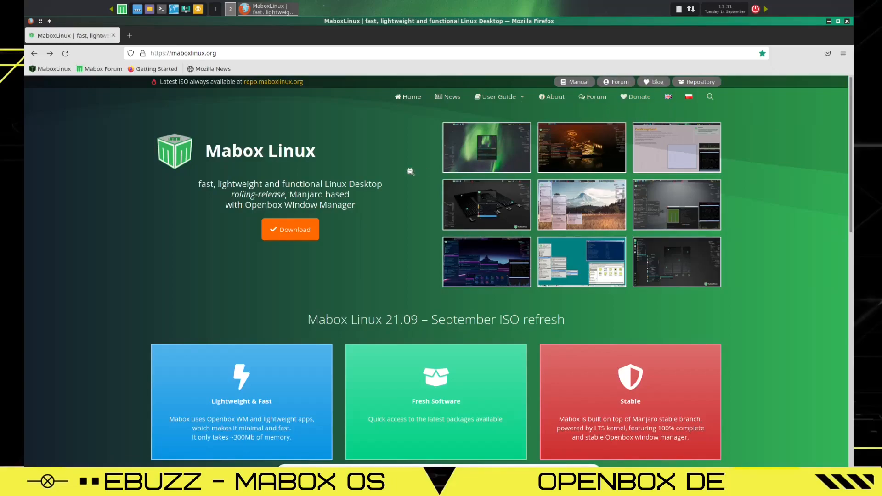
pyautogui.scroll(-3)
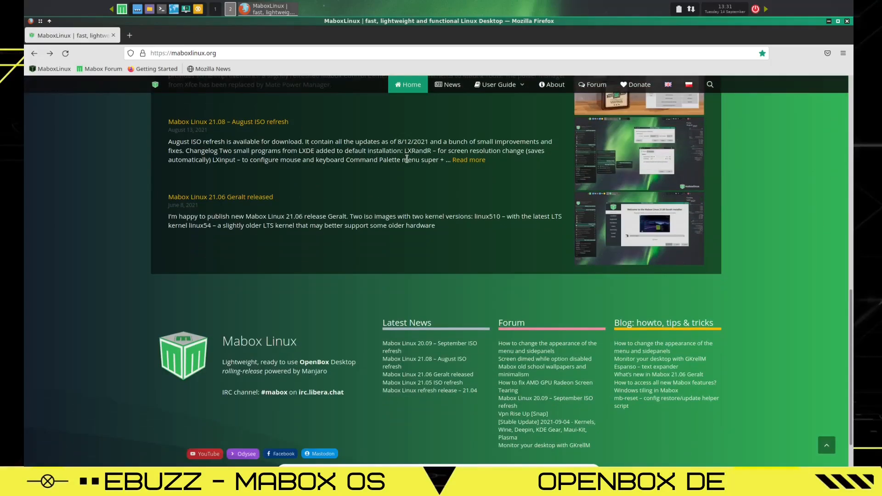
pyautogui.scroll(3)
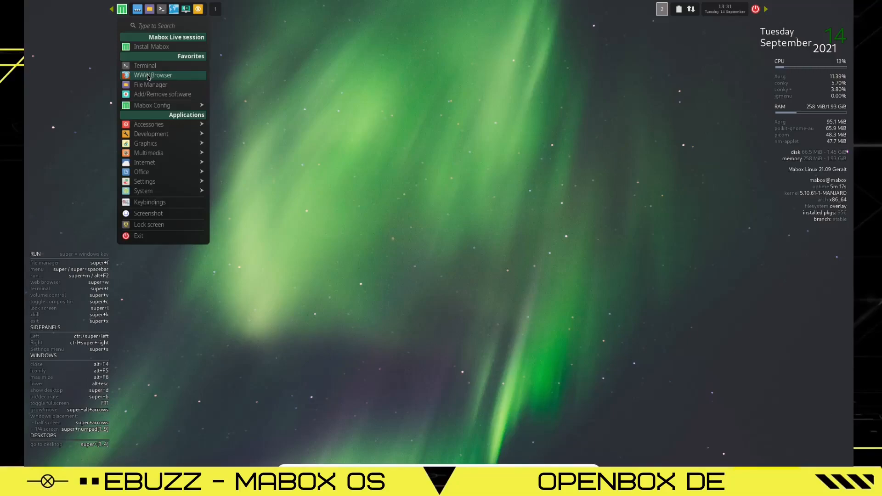
# Launch PCManFM, view and close its About dialog, then open the Applications place
pyautogui.click(151, 85)
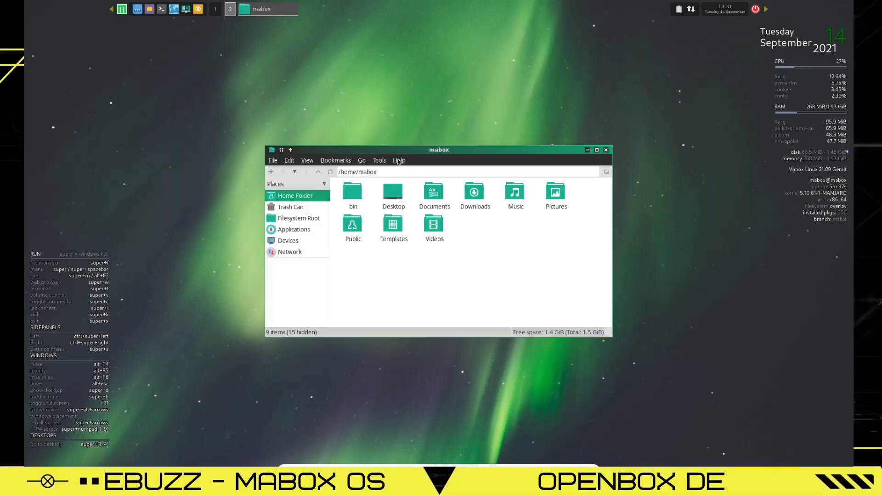
pyautogui.click(398, 161)
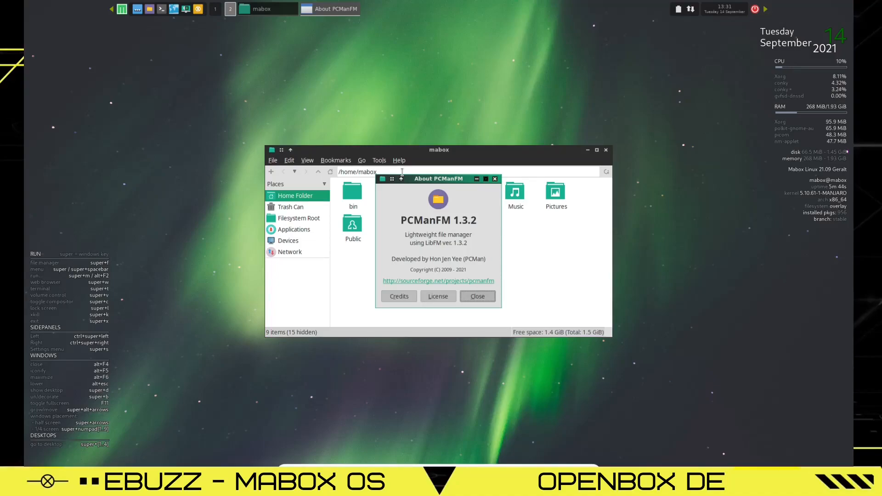
pyautogui.click(476, 296)
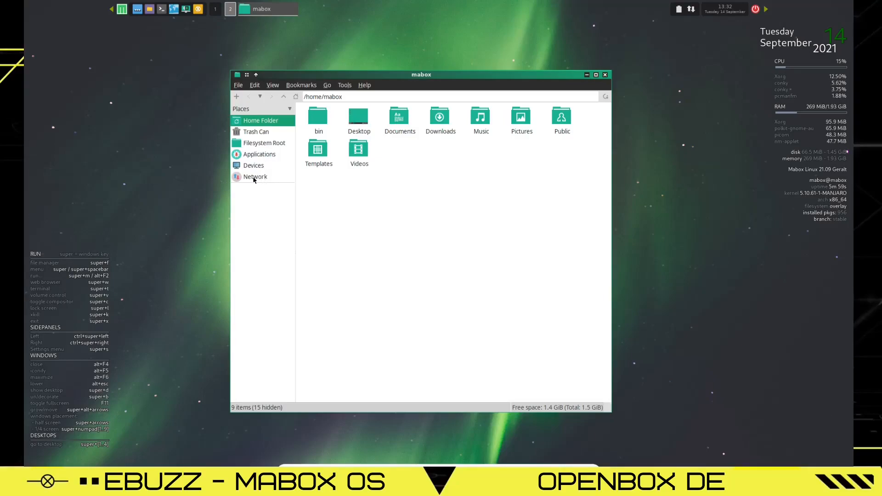
pyautogui.click(259, 154)
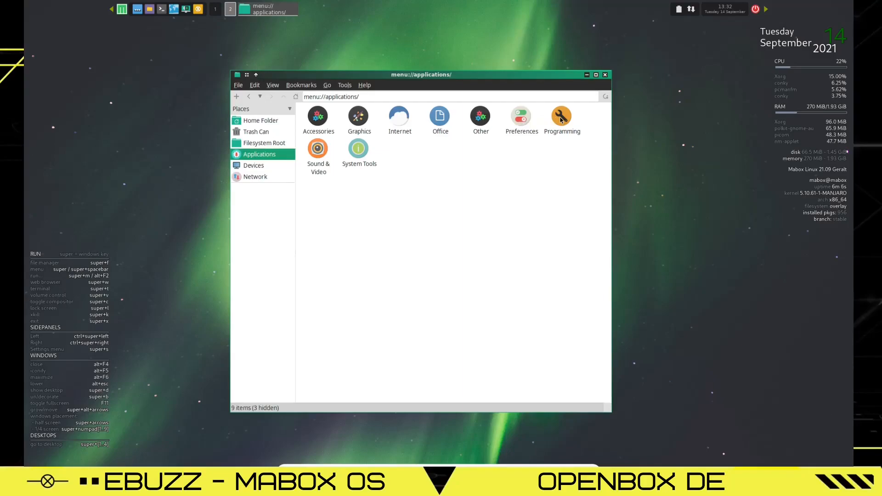
pyautogui.moveTo(509, 135)
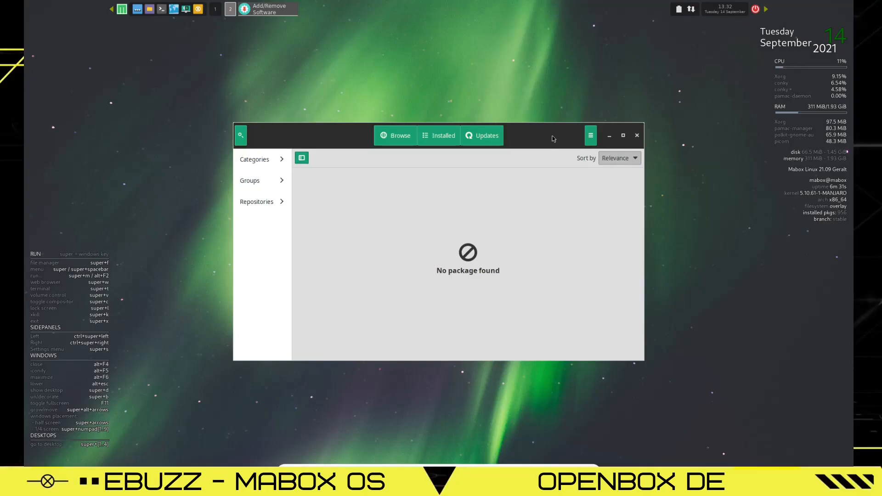
# List all installed packages, find the mb-jgtools update, and open the hamburger menu
pyautogui.click(439, 136)
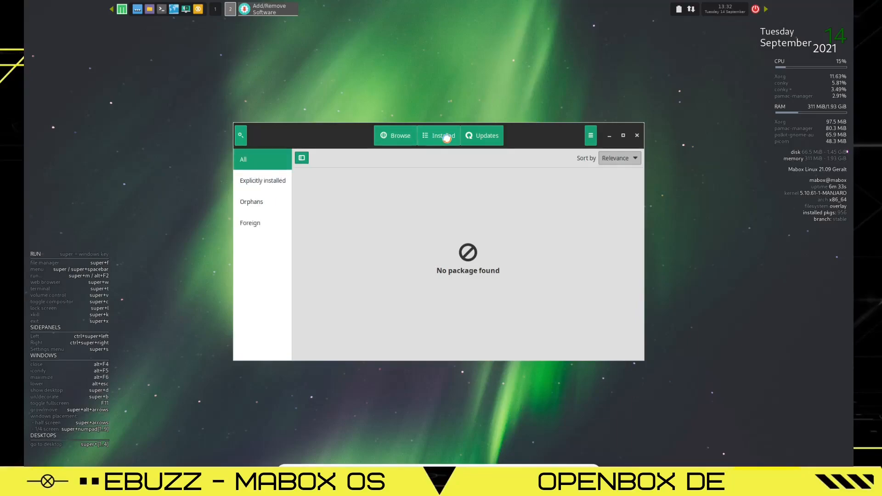
pyautogui.click(444, 135)
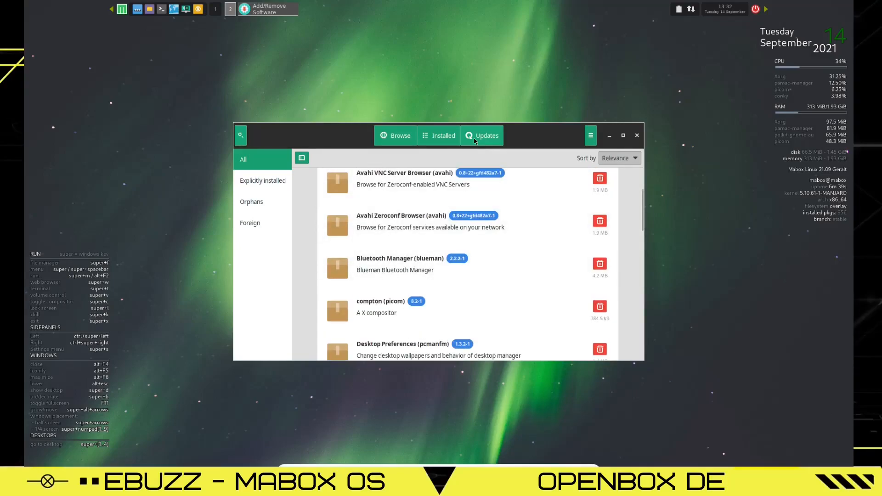
pyautogui.click(482, 135)
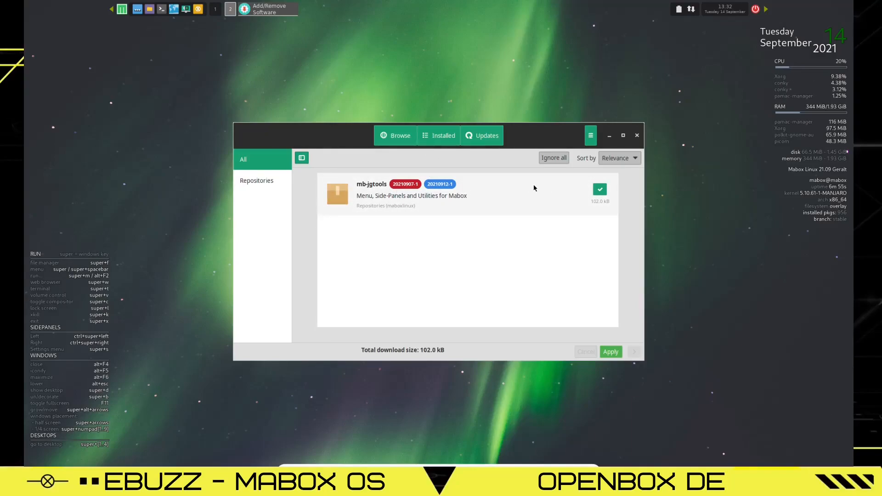
pyautogui.click(590, 136)
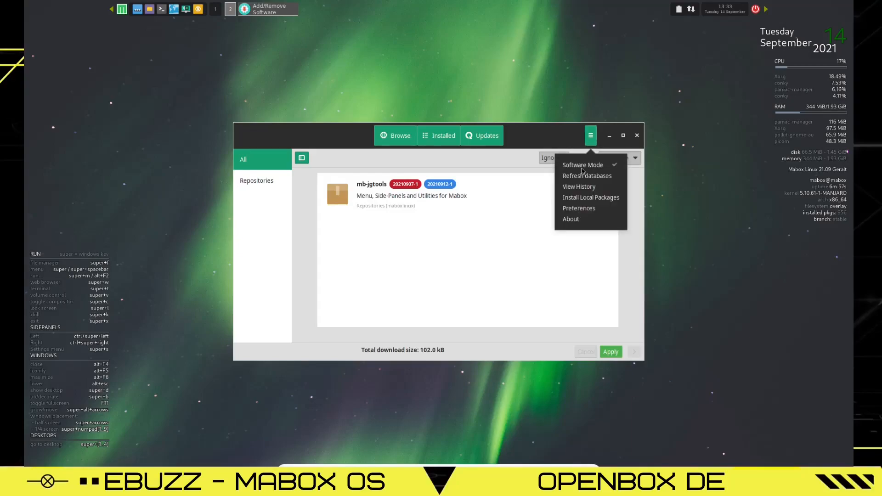
pyautogui.click(578, 208)
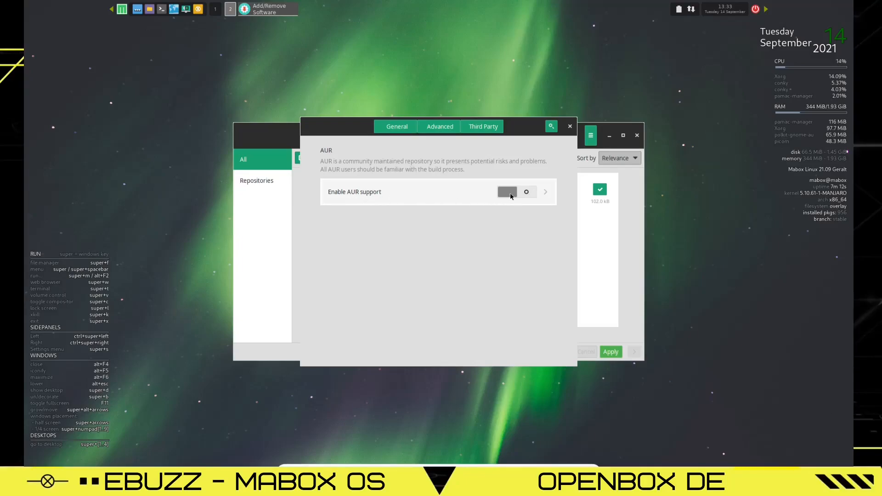
pyautogui.click(516, 191)
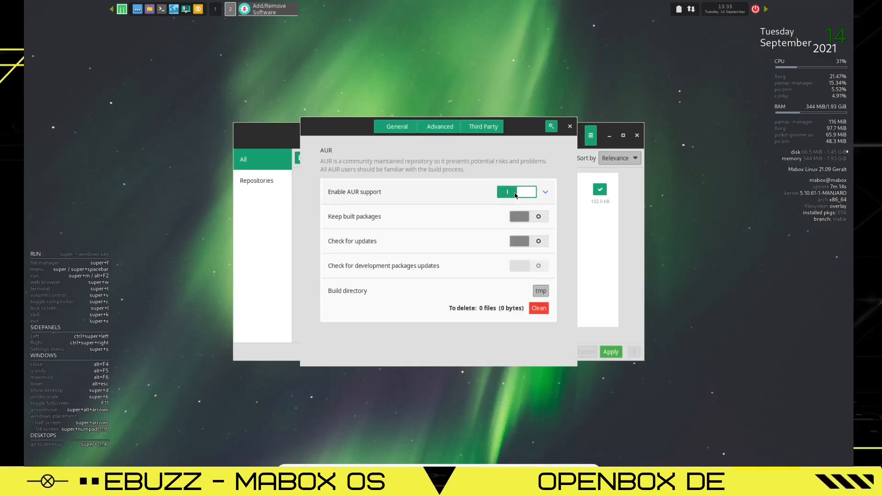
pyautogui.click(516, 192)
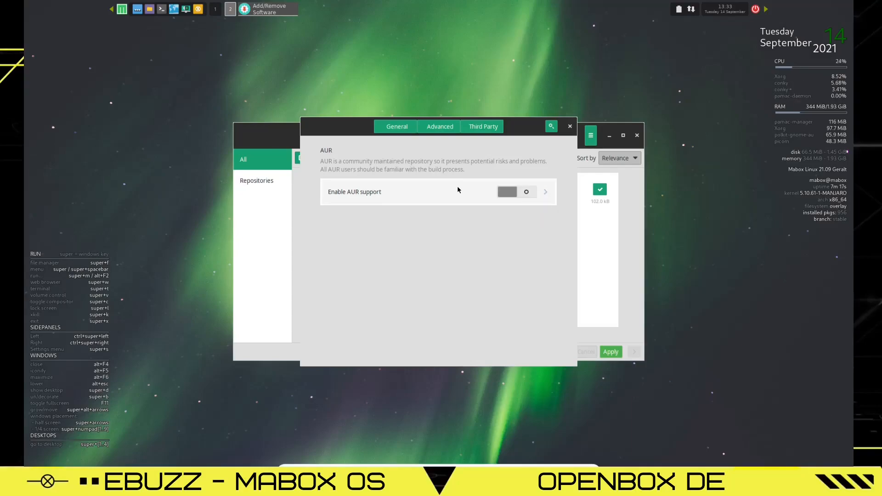
pyautogui.moveTo(424, 150)
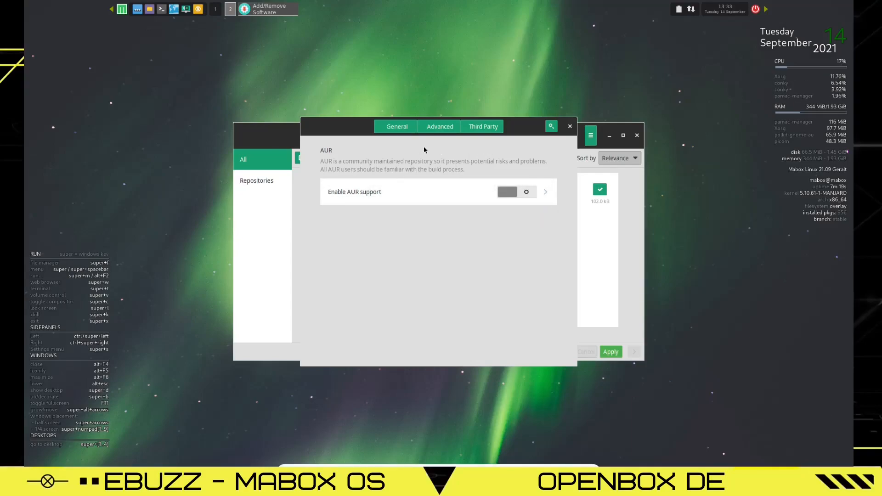
pyautogui.scroll(-3)
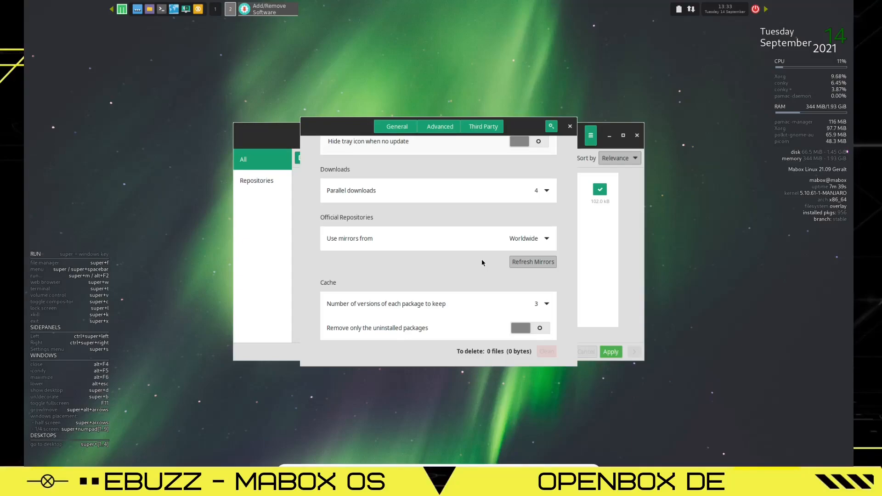
pyautogui.click(569, 126)
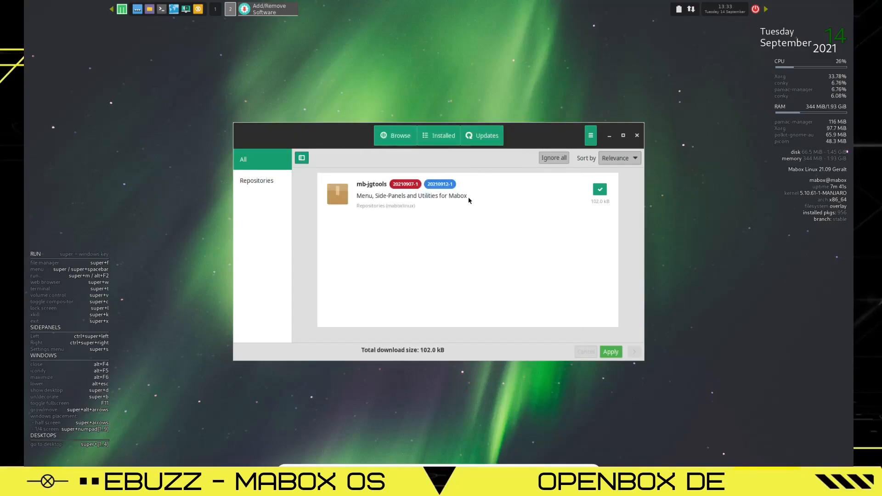
# Close Pamac, open Mabox Control Center, and view Autostart then Look and Feel
pyautogui.click(256, 180)
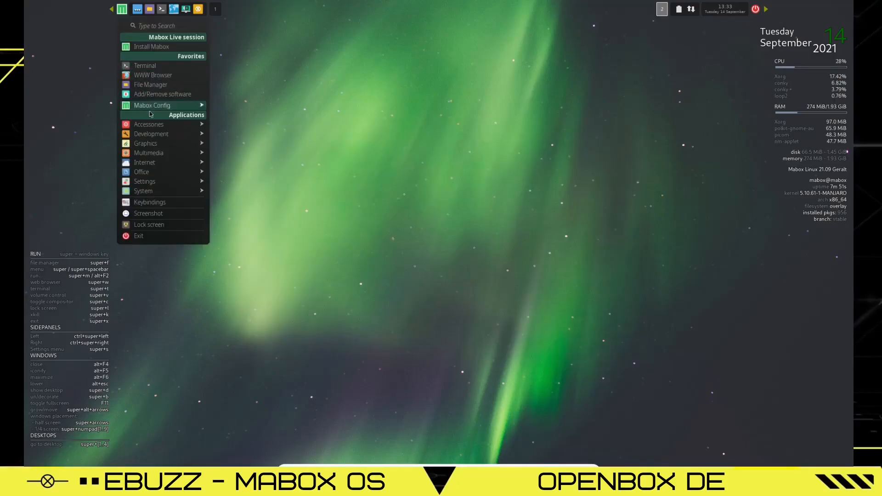
pyautogui.click(152, 105)
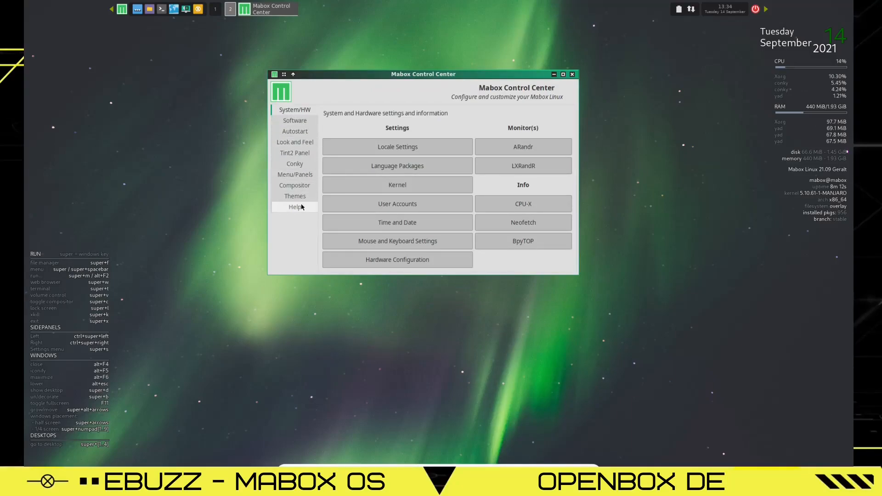
pyautogui.click(294, 131)
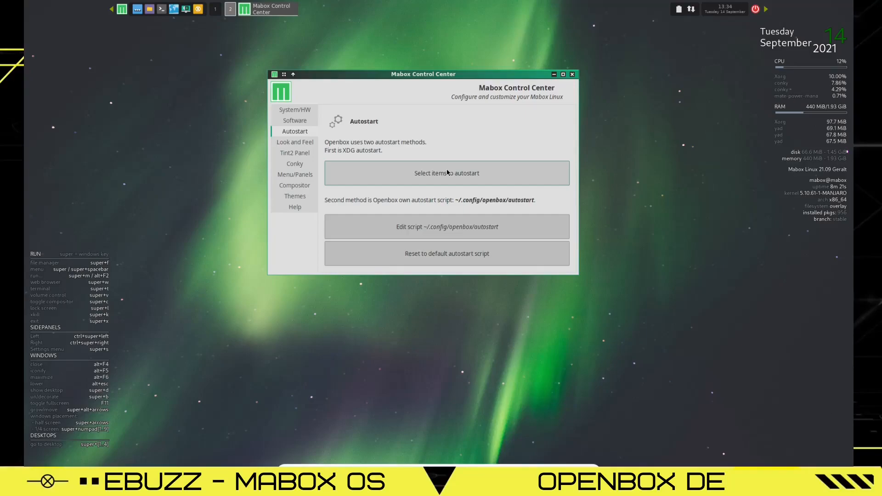
pyautogui.click(294, 142)
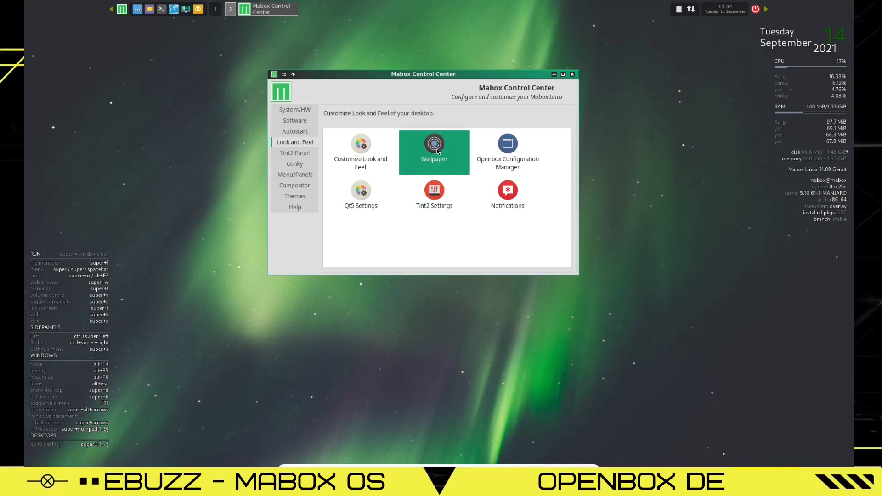
# Choose the green aurora-over-lake wallpaper in Nitrogen, then close Nitrogen
pyautogui.click(434, 143)
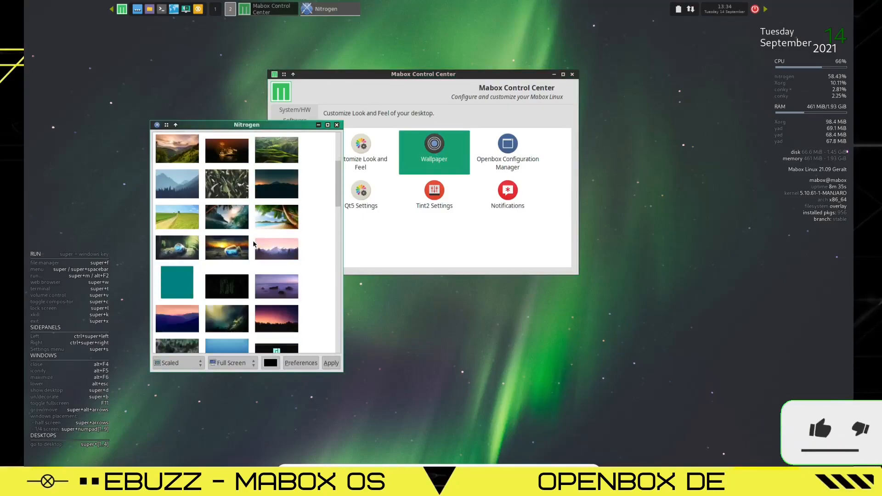
pyautogui.scroll(-3)
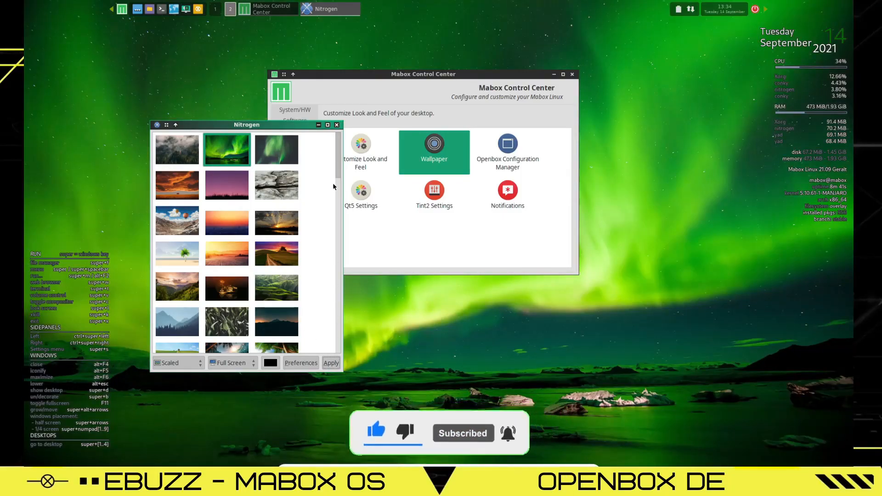
pyautogui.click(295, 153)
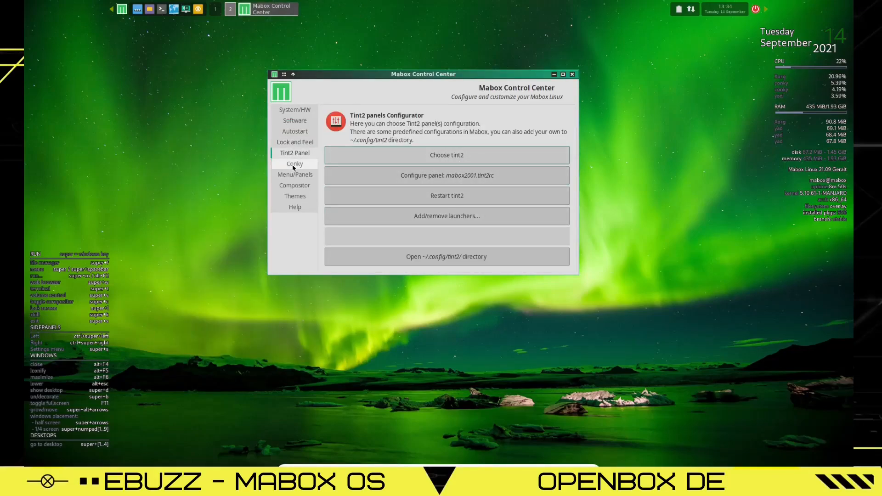
# View Conky settings, close the home folder window, then restart Picom from Compositor
pyautogui.click(294, 164)
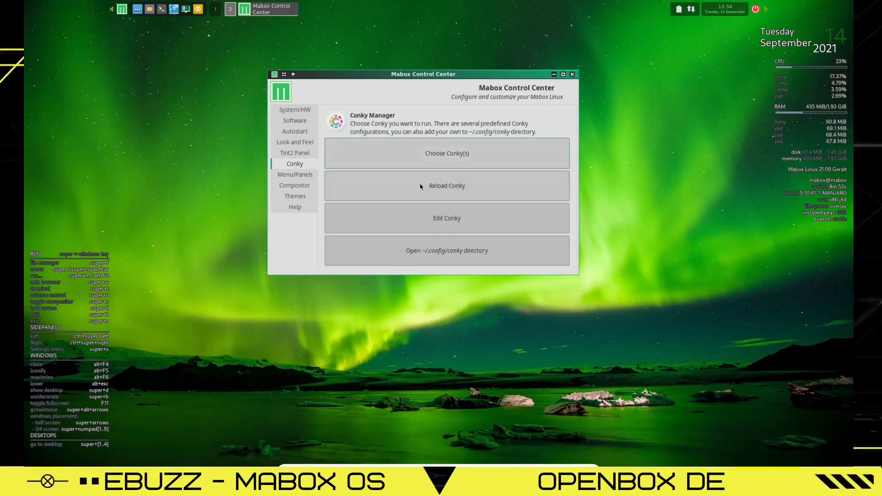
pyautogui.moveTo(311, 292)
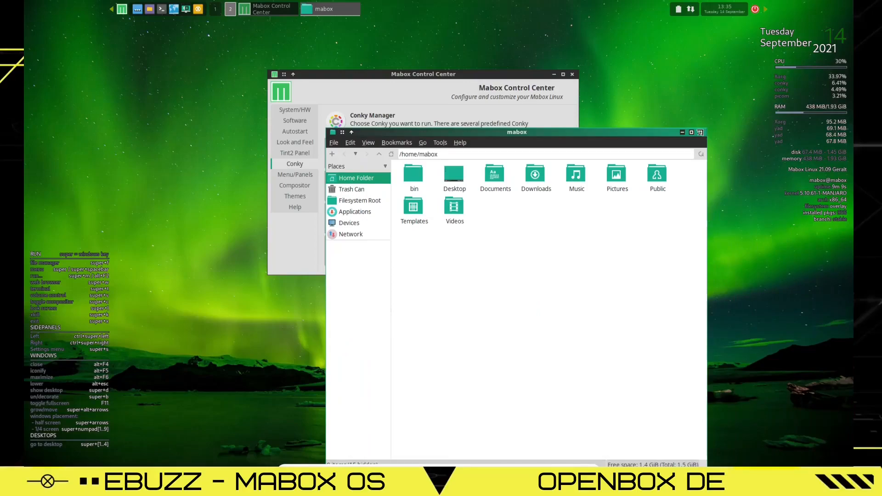
pyautogui.click(699, 132)
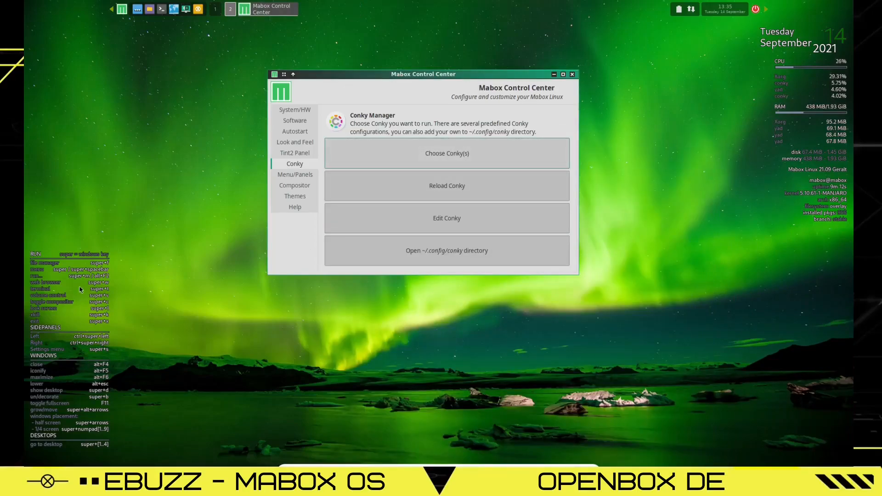
pyautogui.moveTo(66, 398)
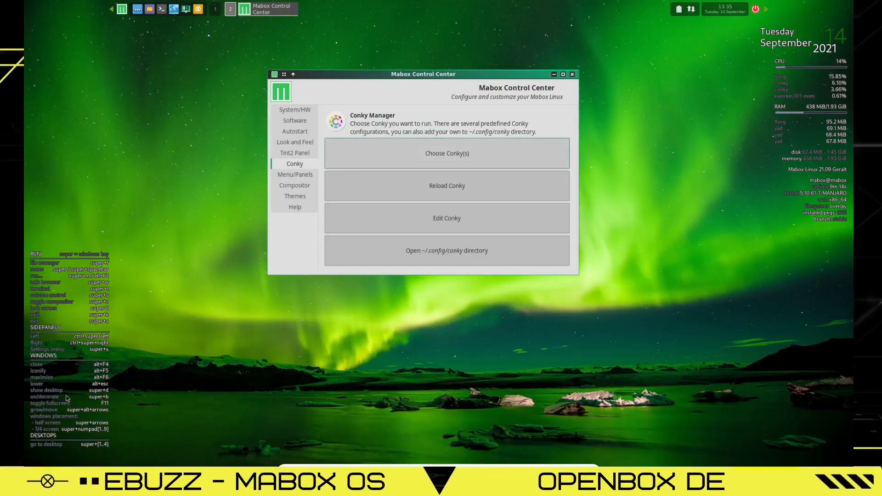
pyautogui.click(294, 185)
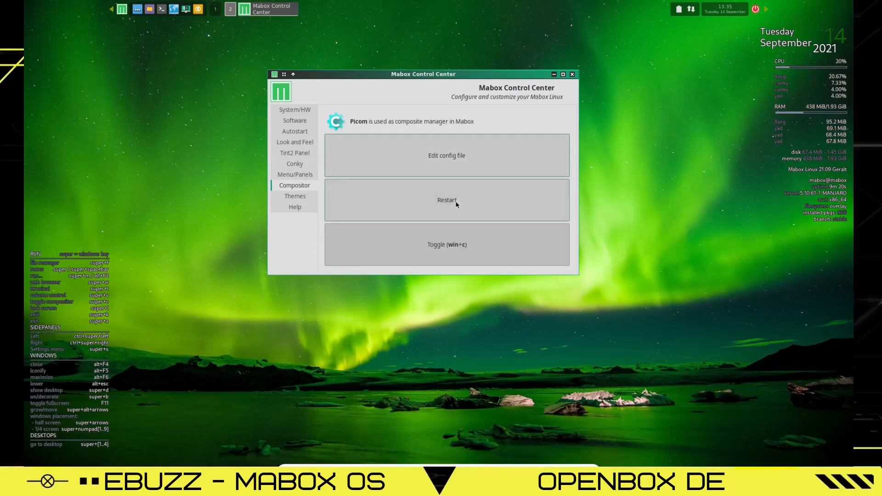
pyautogui.click(295, 195)
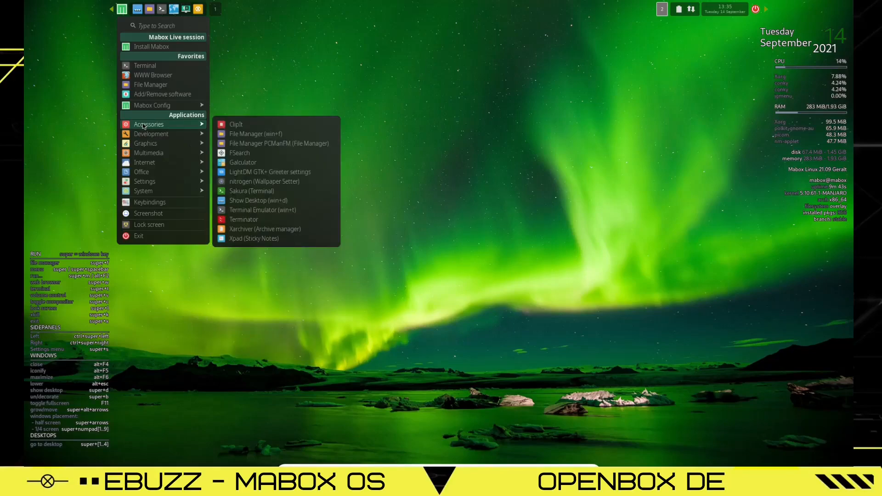
pyautogui.moveTo(270, 171)
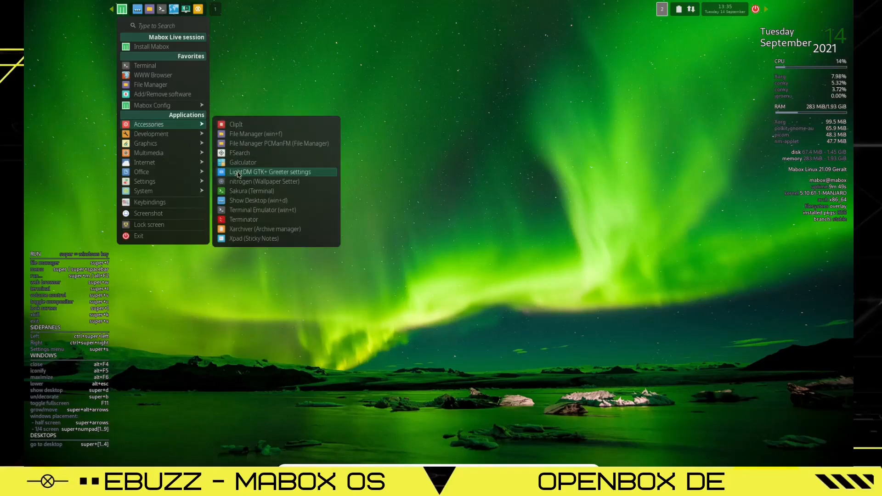
pyautogui.moveTo(262, 210)
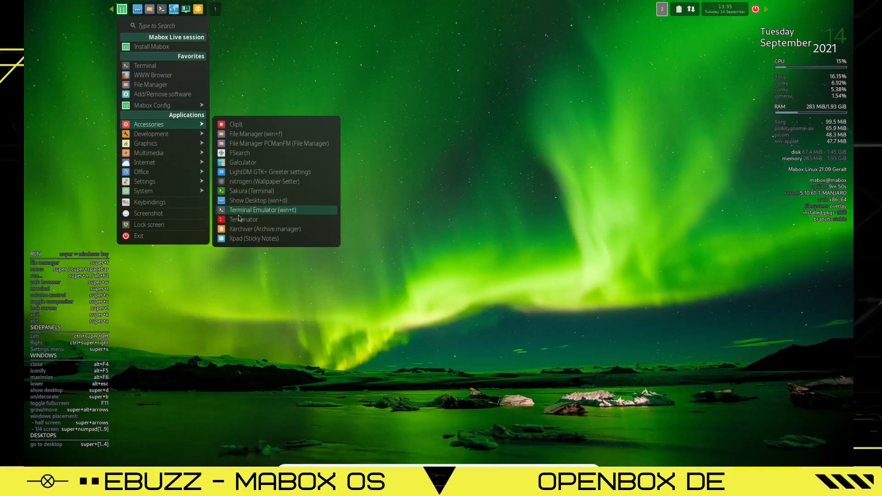
pyautogui.moveTo(151, 134)
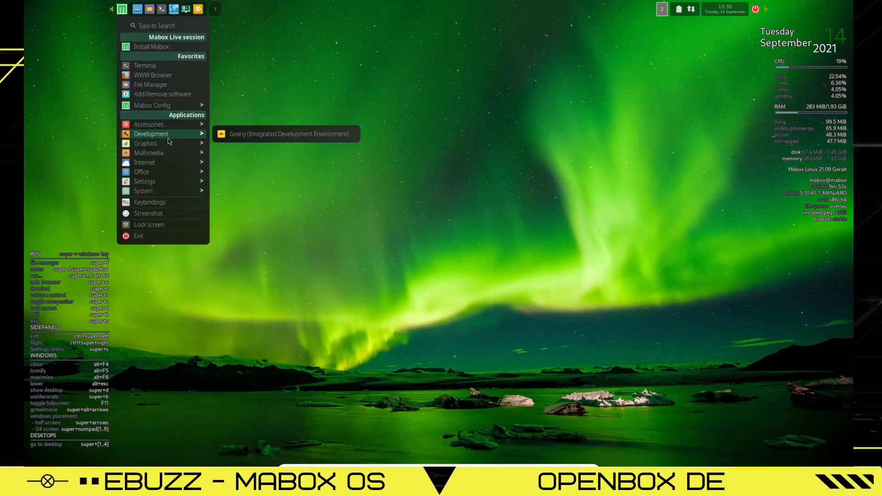
pyautogui.moveTo(165, 143)
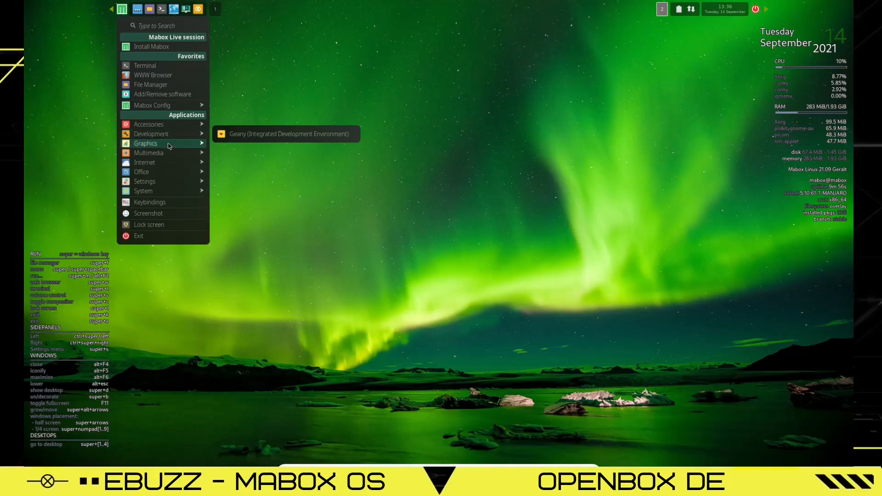
pyautogui.moveTo(145, 143)
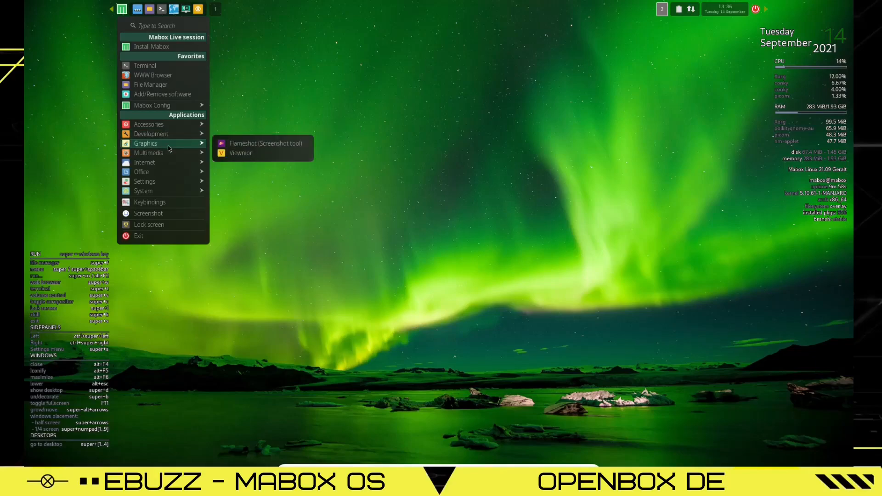
pyautogui.moveTo(148, 153)
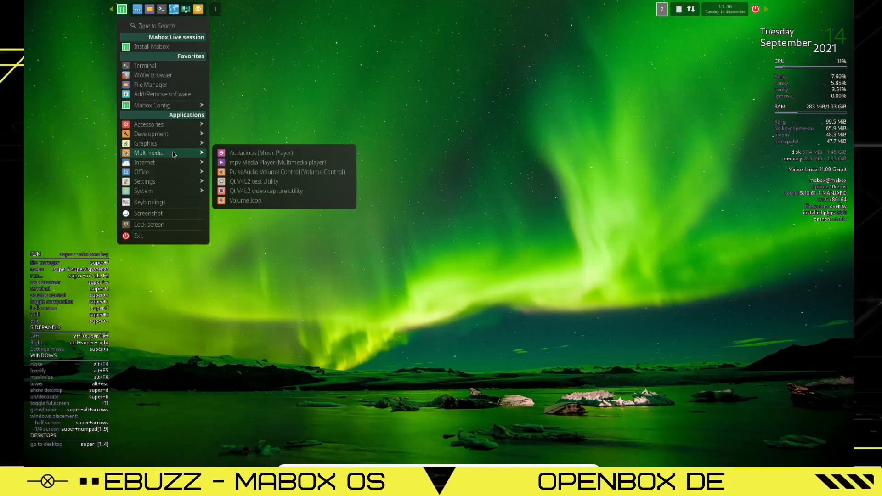
pyautogui.moveTo(173, 161)
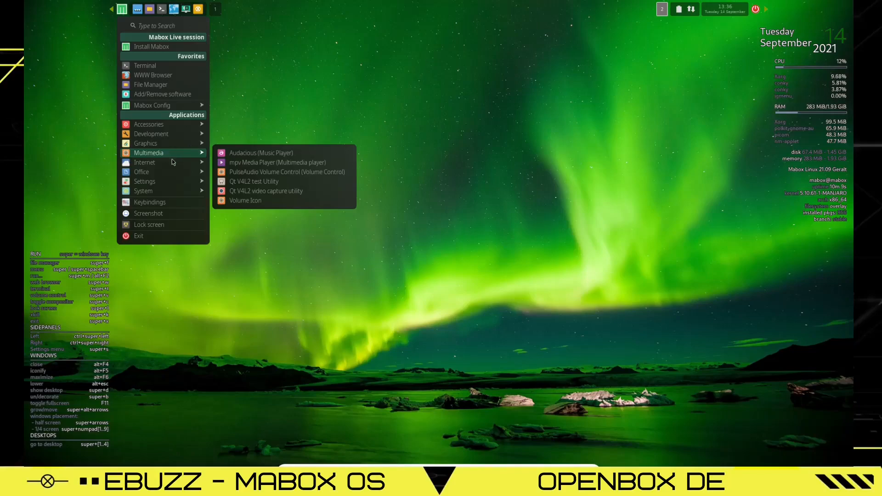
pyautogui.moveTo(144, 163)
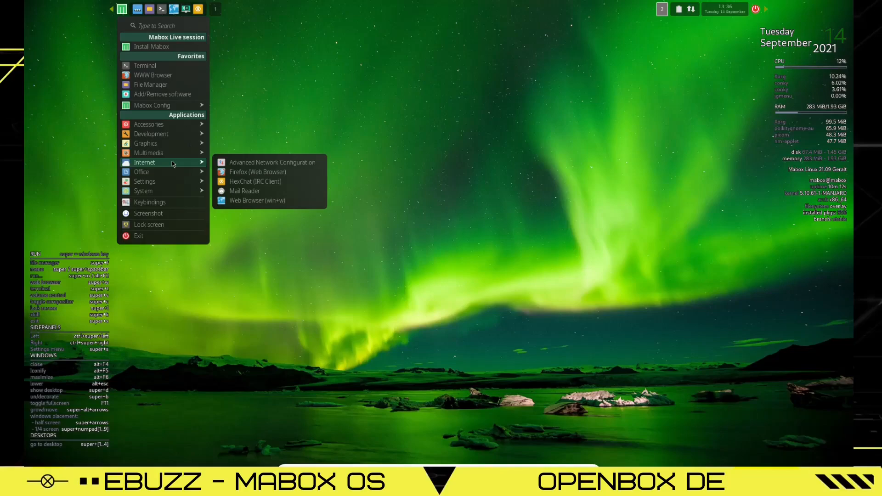
pyautogui.moveTo(163, 172)
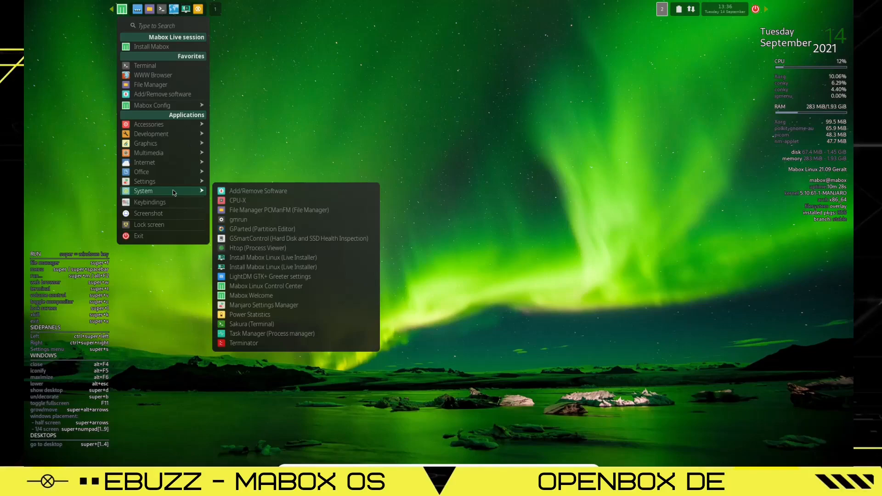
pyautogui.moveTo(150, 202)
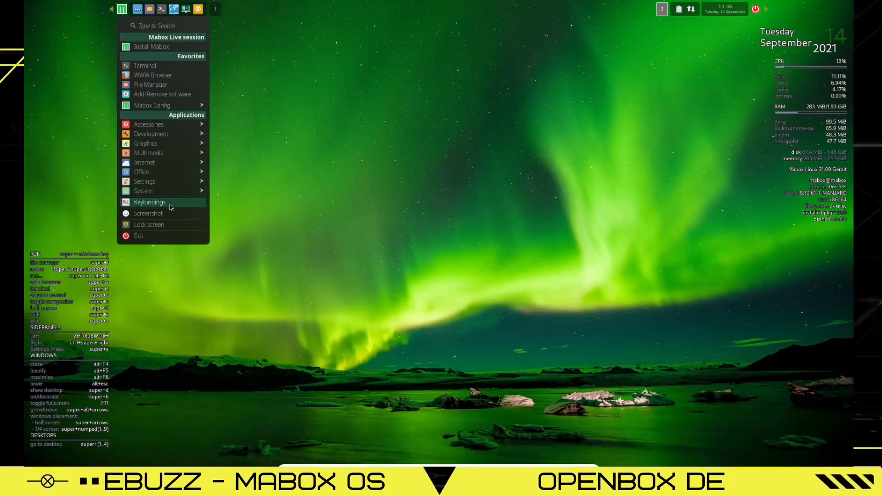
pyautogui.moveTo(166, 224)
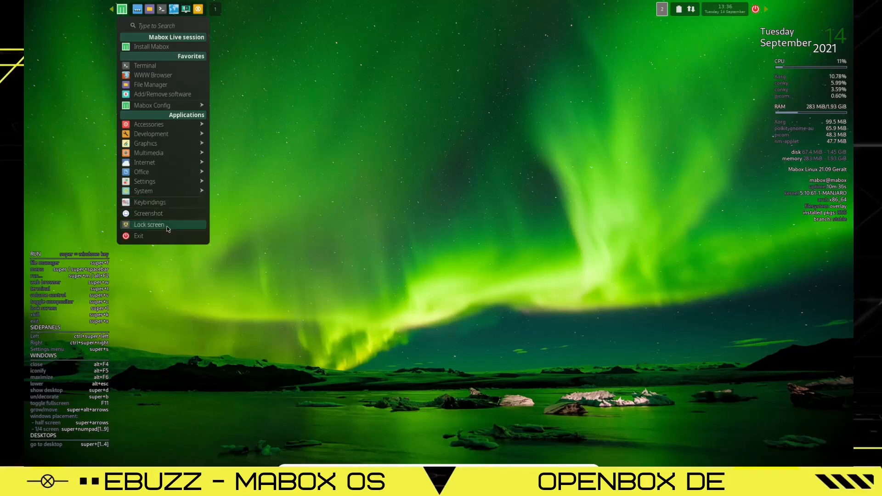
pyautogui.moveTo(163, 106)
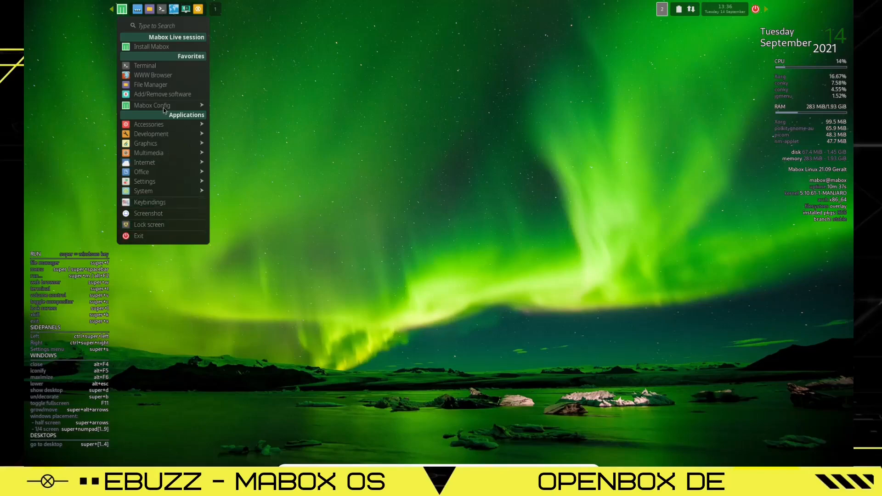
# Dismiss the application menu to reveal the aurora desktop
pyautogui.click(137, 10)
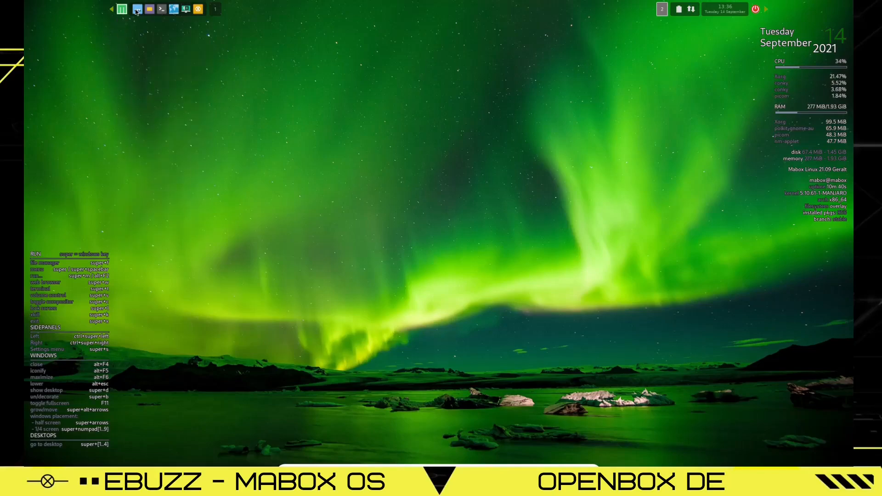
pyautogui.moveTo(150, 9)
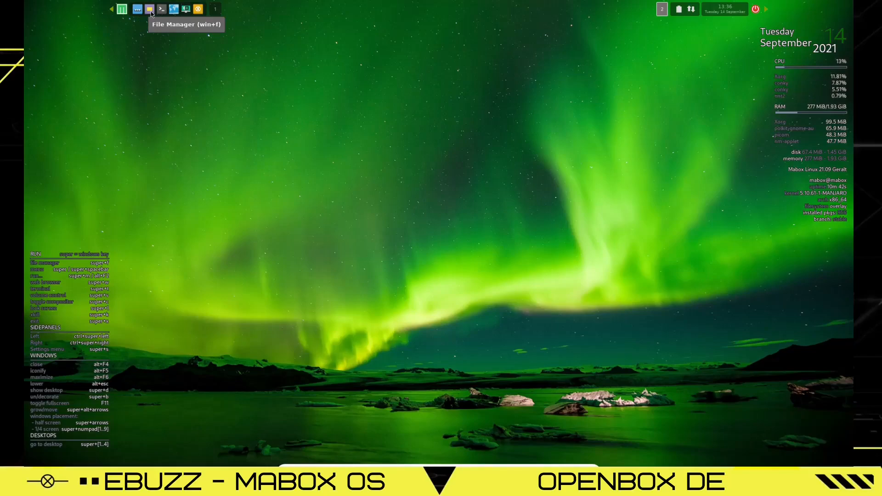
pyautogui.moveTo(186, 9)
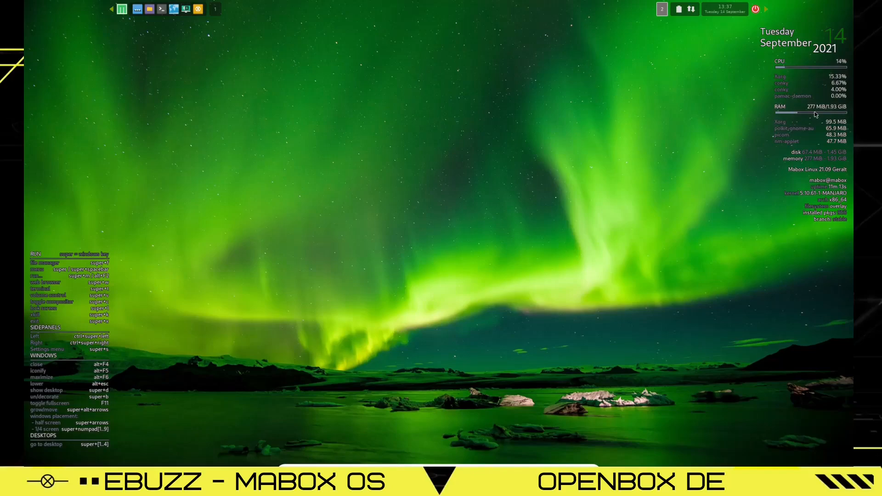
pyautogui.moveTo(735, 127)
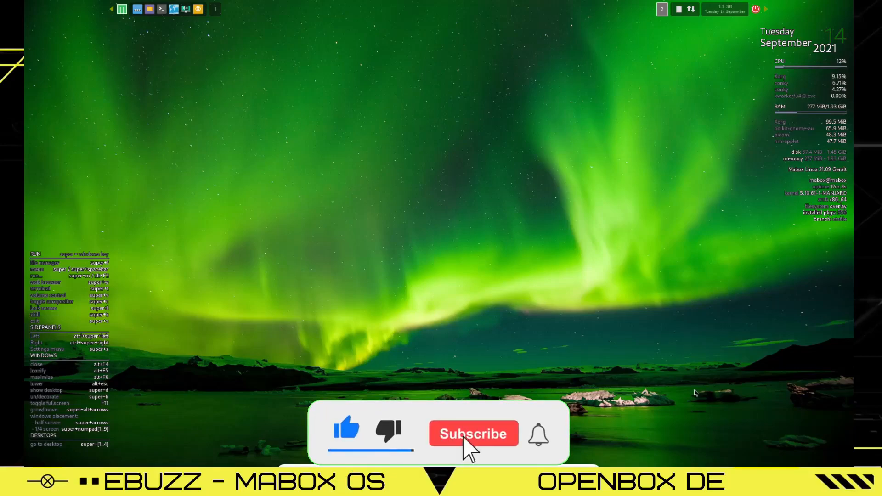
pyautogui.click(473, 433)
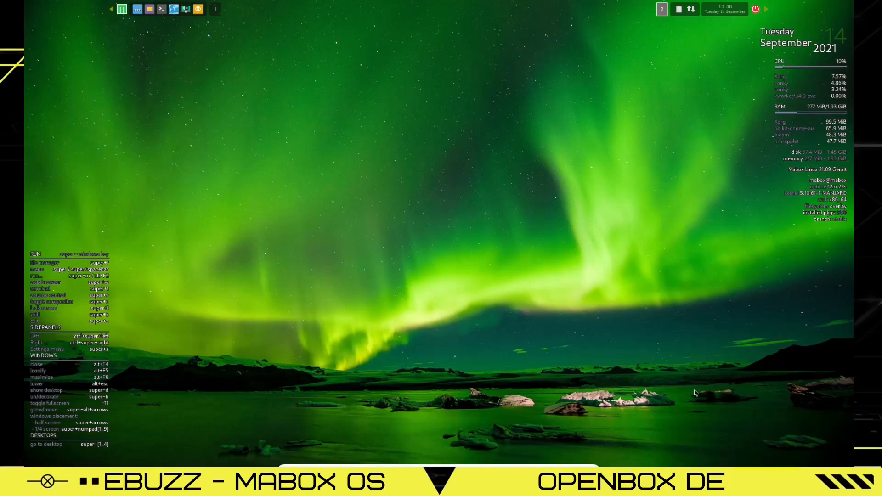
pyautogui.moveTo(524, 430)
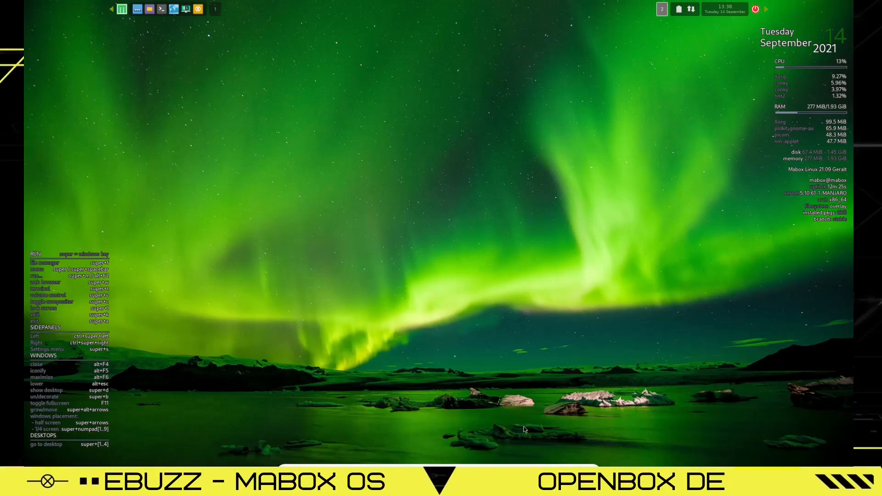